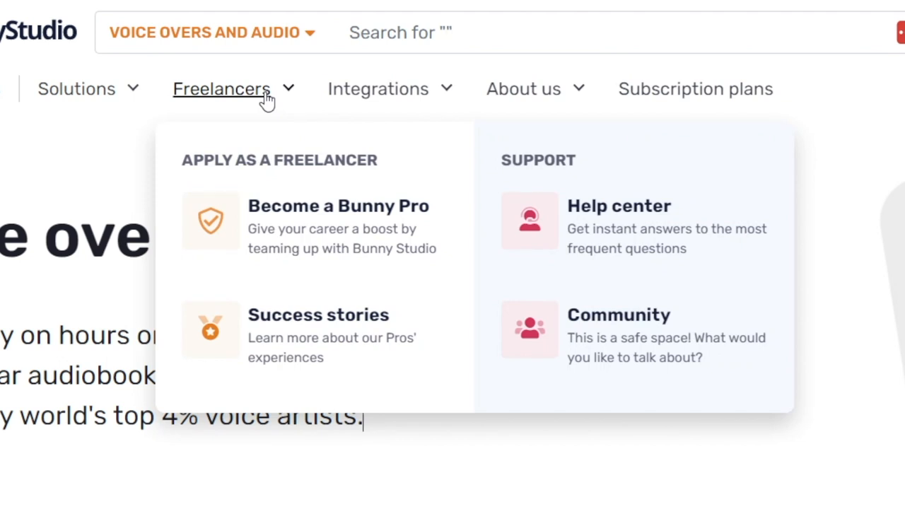
Reach the Bunny Studio 'Become a Bunny Pro' freelancers page listing its perks.
{"action": "type", "text": "characters"}
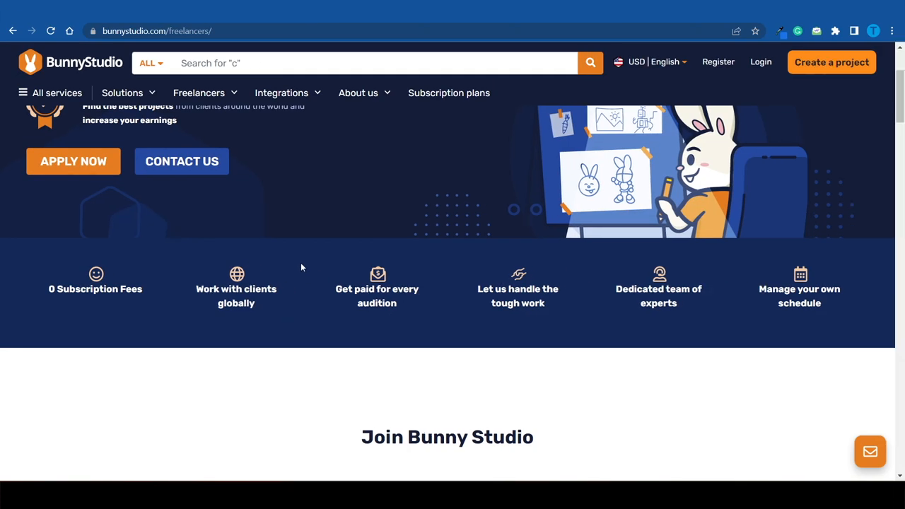
{"action": "type", "text": "blog con"}
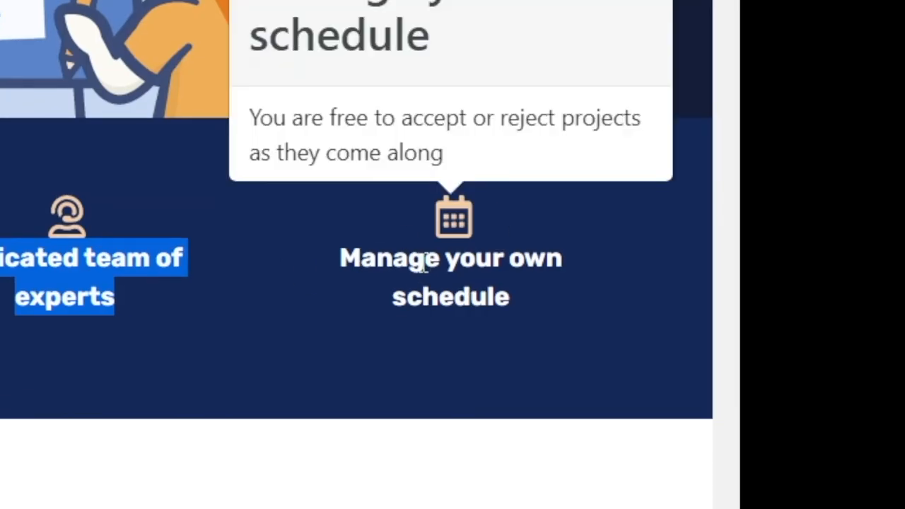
{"action": "mouse_move", "coordinate": [430, 255]}
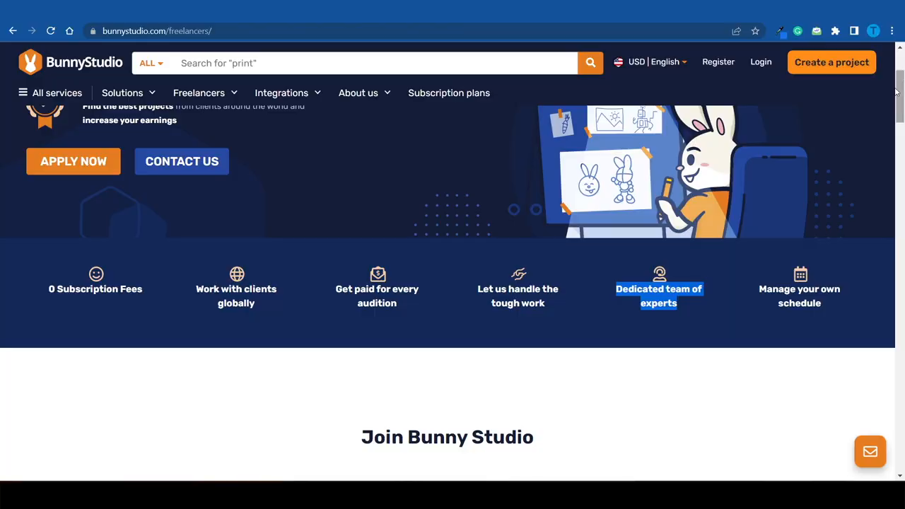
Scroll to the join categories and the five-step How to apply section with Apply Now.
{"action": "scroll", "scroll_direction": "down", "scroll_amount": 3}
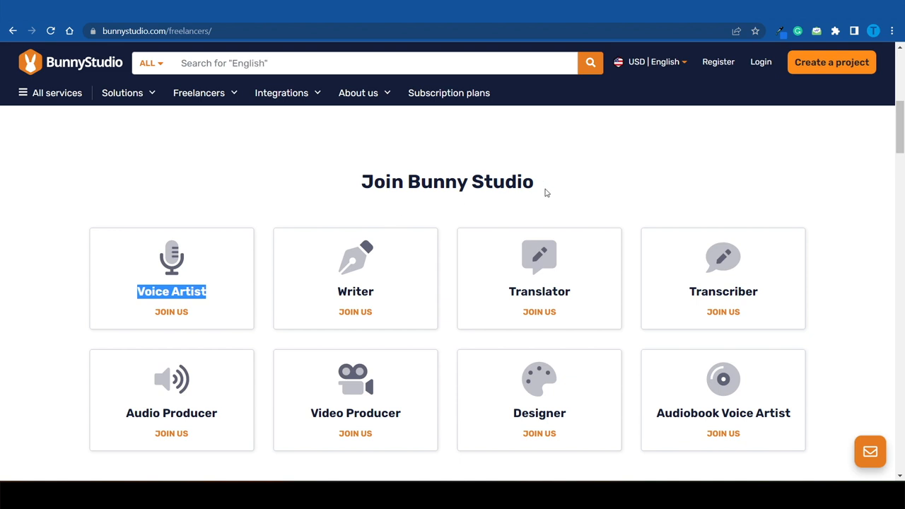
{"action": "mouse_move", "coordinate": [650, 179]}
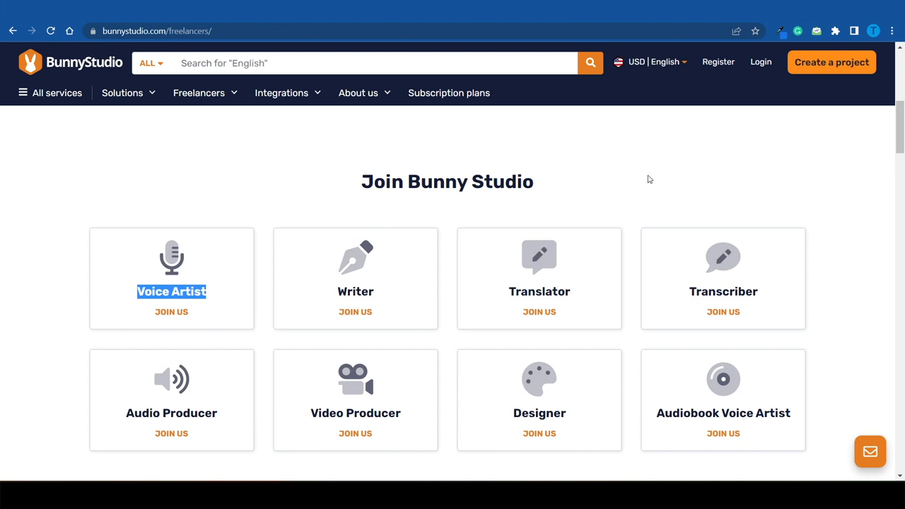
{"action": "scroll", "scroll_direction": "down", "scroll_amount": 3}
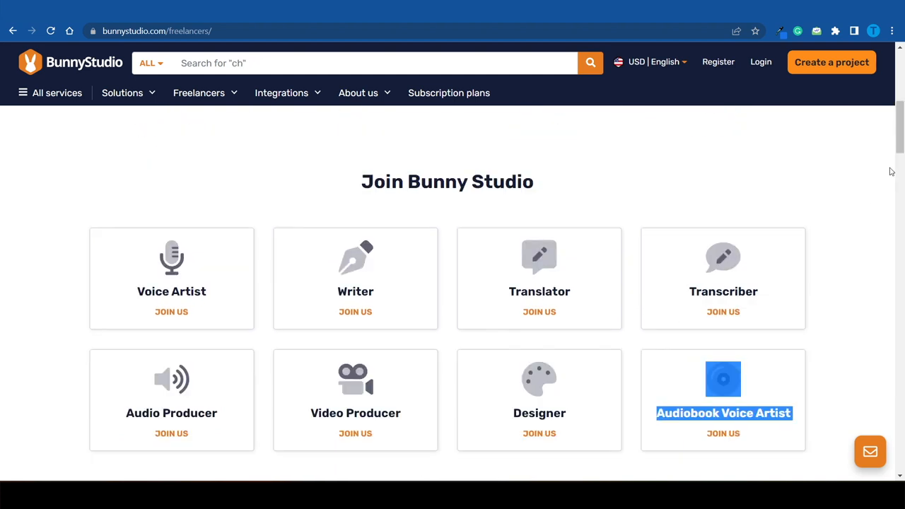
{"action": "scroll", "scroll_direction": "down", "scroll_amount": 3}
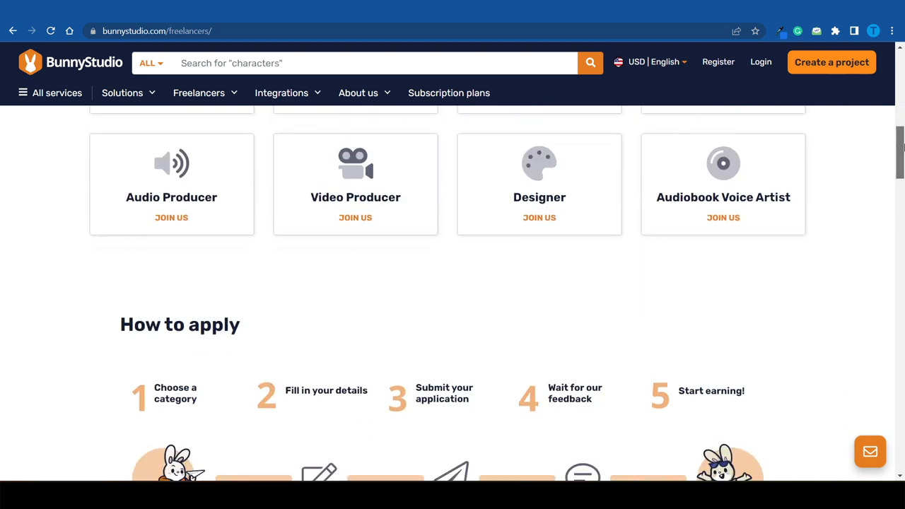
{"action": "scroll", "scroll_direction": "down", "scroll_amount": 3}
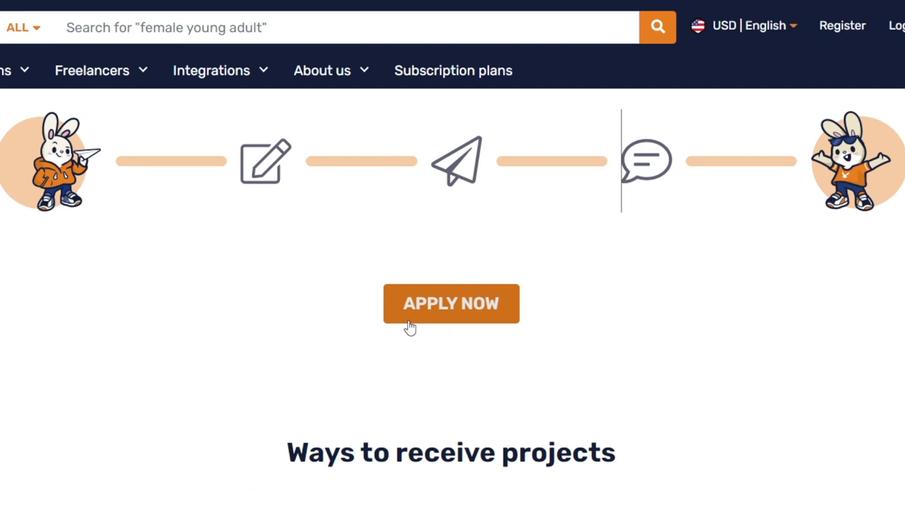
Start the freelancer application via Apply Now, landing on the sign-in page.
{"action": "left_click", "coordinate": [451, 303]}
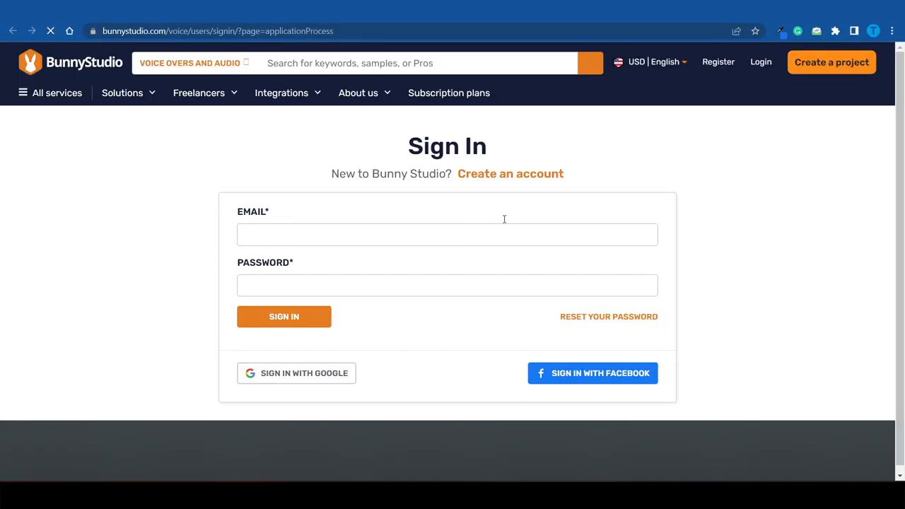
{"action": "type", "text": "cha"}
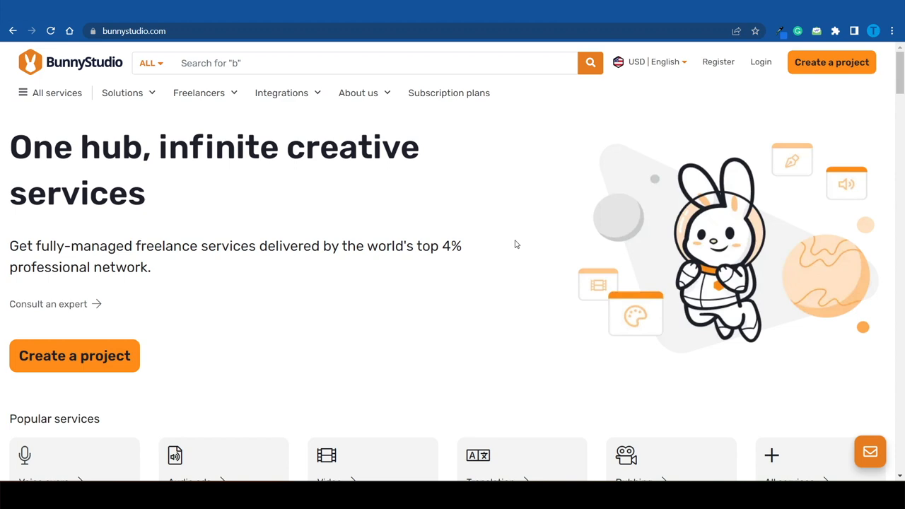
Return to bunnystudio.com and highlight the opening words of the hero tagline.
{"action": "type", "text": "French"}
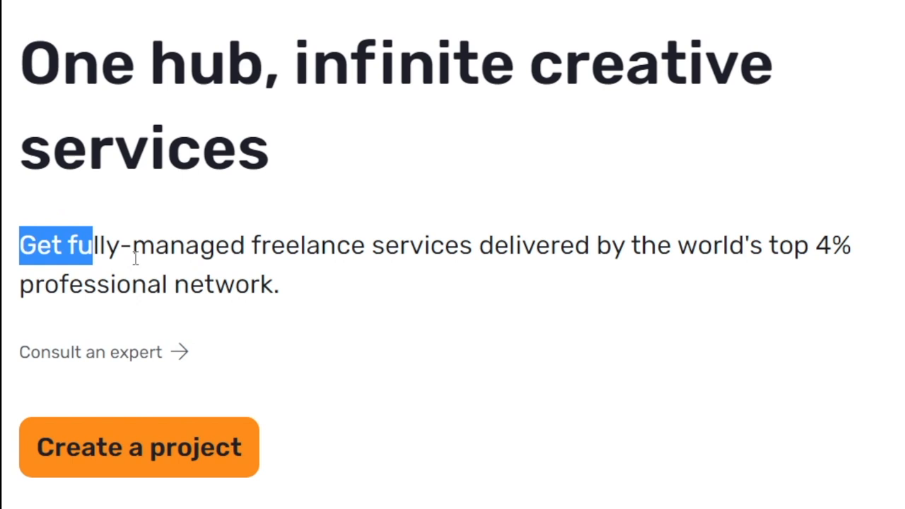
{"action": "left_click_drag", "start_coordinate": [91, 246], "coordinate": [460, 246]}
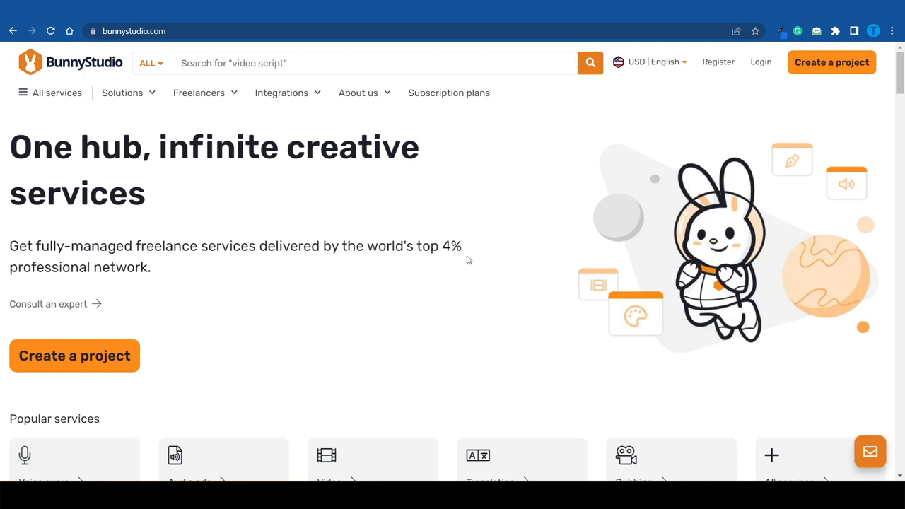
{"action": "mouse_move", "coordinate": [487, 214]}
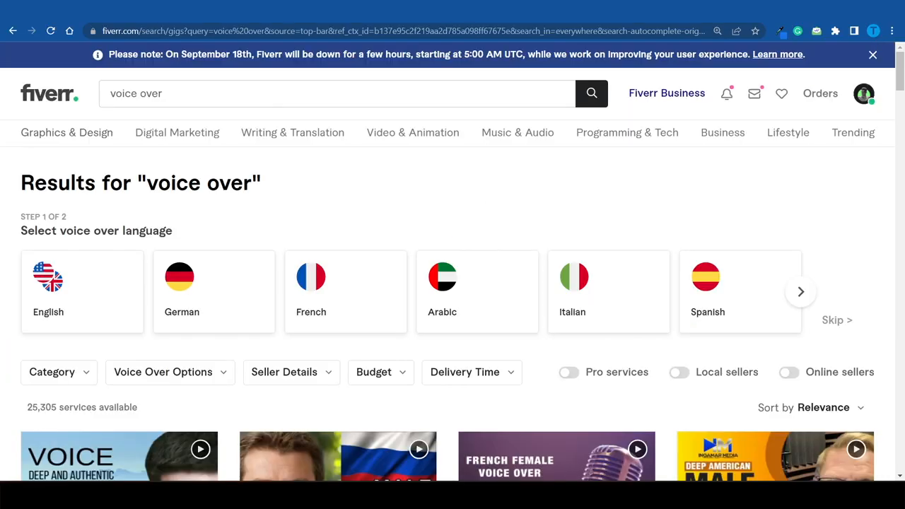
{"action": "mouse_move", "coordinate": [460, 174]}
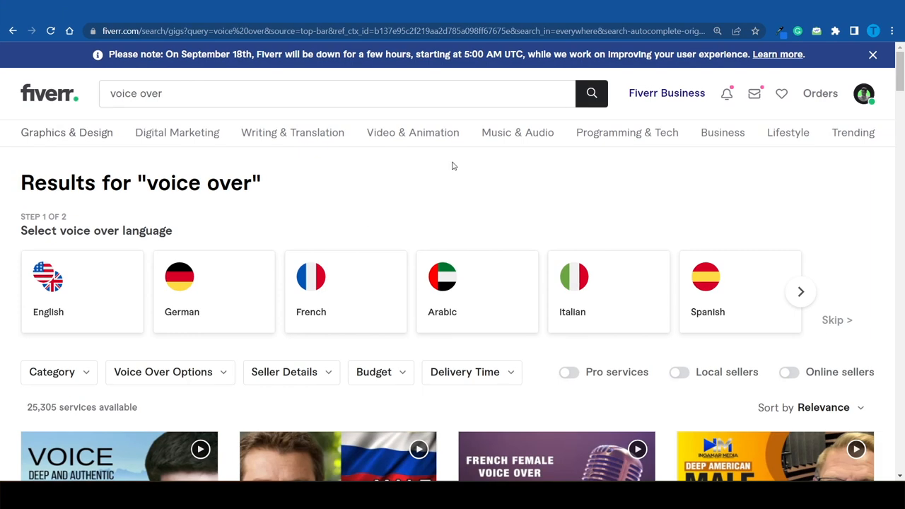
View Fiverr's 'voice over' results with the voice-over language picker and gig cards.
{"action": "scroll", "scroll_direction": "down", "scroll_amount": 3}
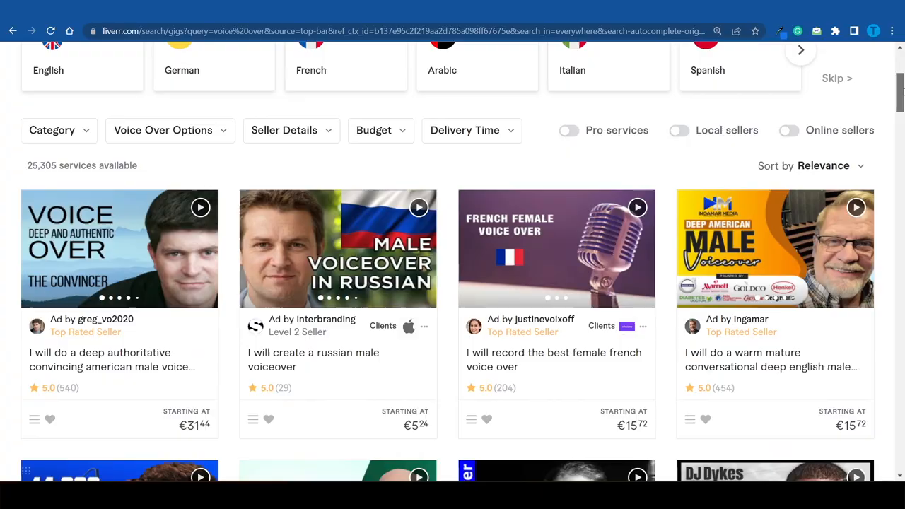
{"action": "scroll", "scroll_direction": "up", "scroll_amount": 3}
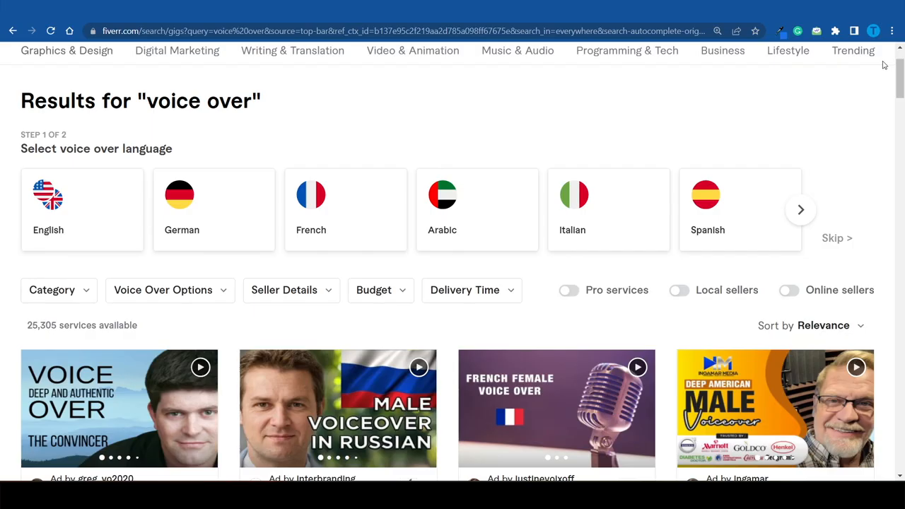
{"action": "mouse_move", "coordinate": [288, 122]}
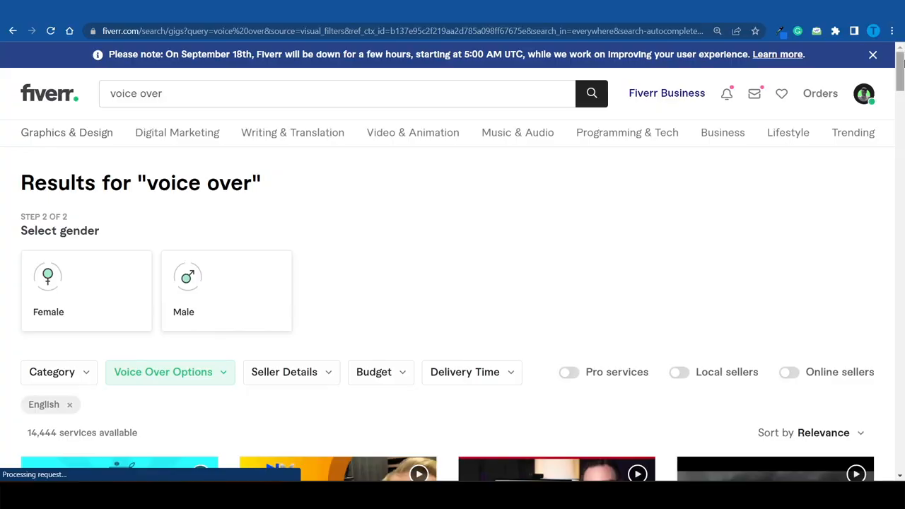
Browse English voice over gigs such as the warm mature deep English male offering.
{"action": "scroll", "scroll_direction": "down", "scroll_amount": 3}
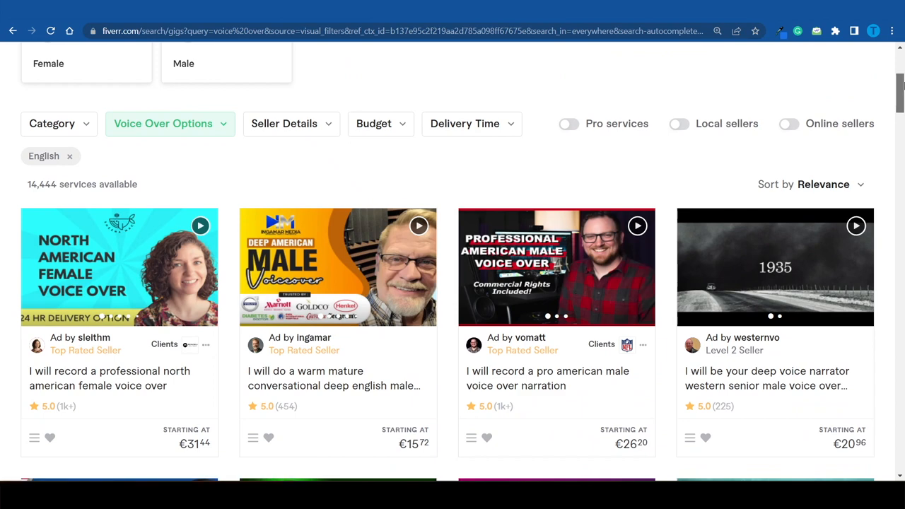
{"action": "scroll", "scroll_direction": "down", "scroll_amount": 3}
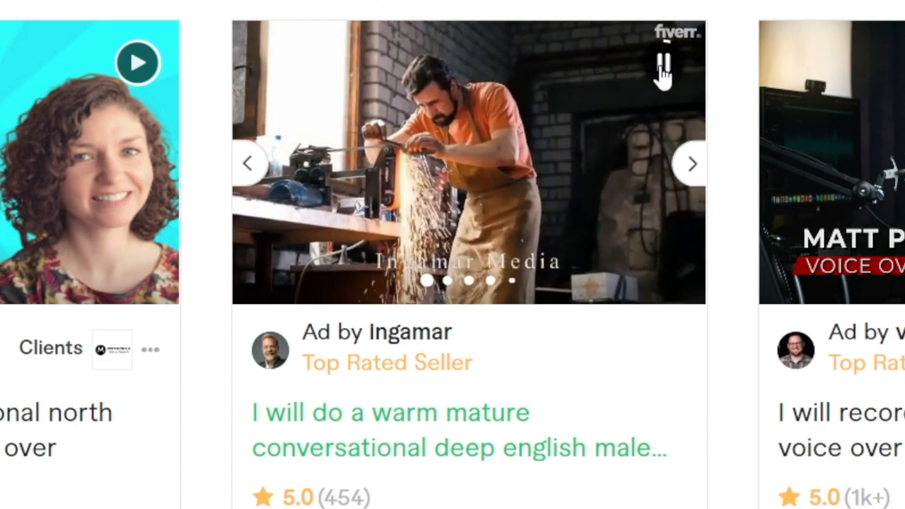
{"action": "scroll", "scroll_direction": "right", "scroll_amount": 3}
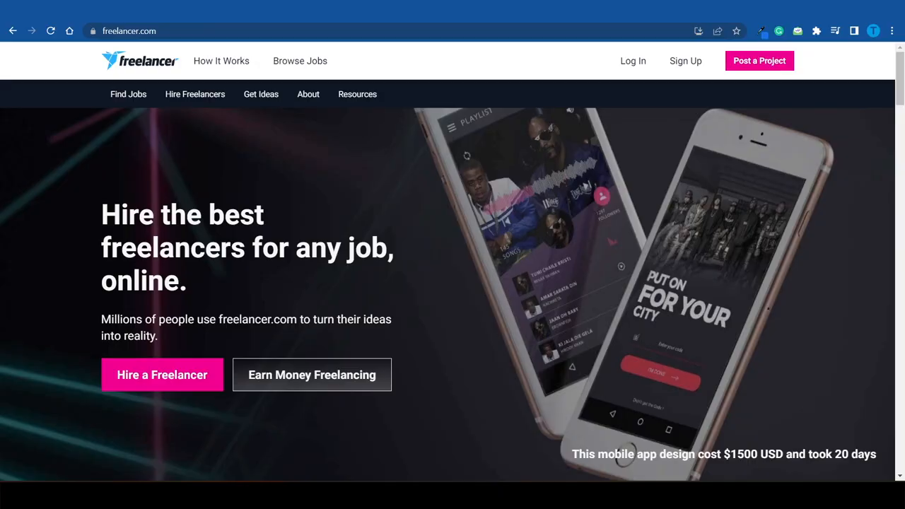
{"action": "mouse_move", "coordinate": [479, 102]}
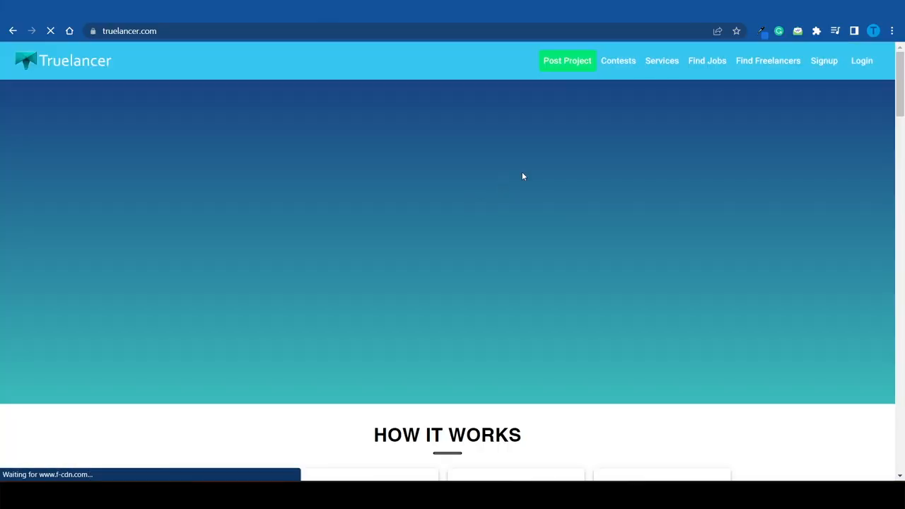
{"action": "mouse_move", "coordinate": [743, 79]}
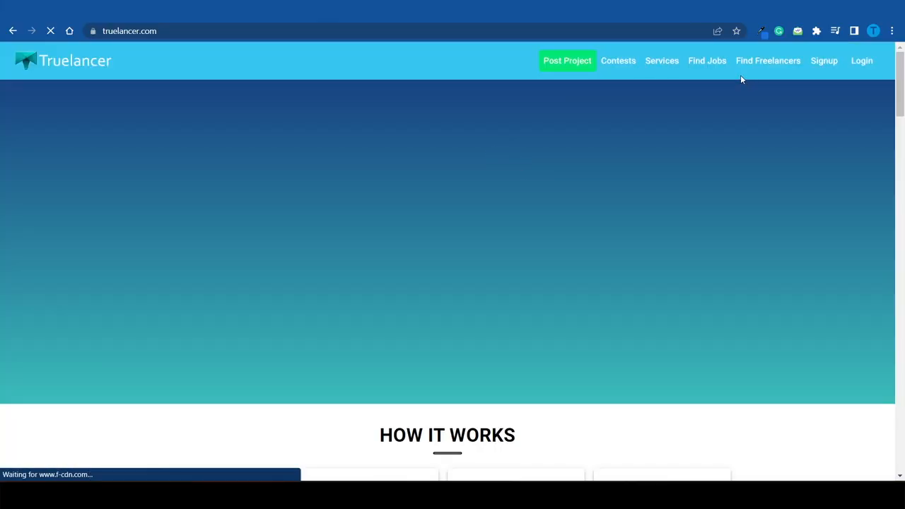
{"action": "mouse_move", "coordinate": [708, 59]}
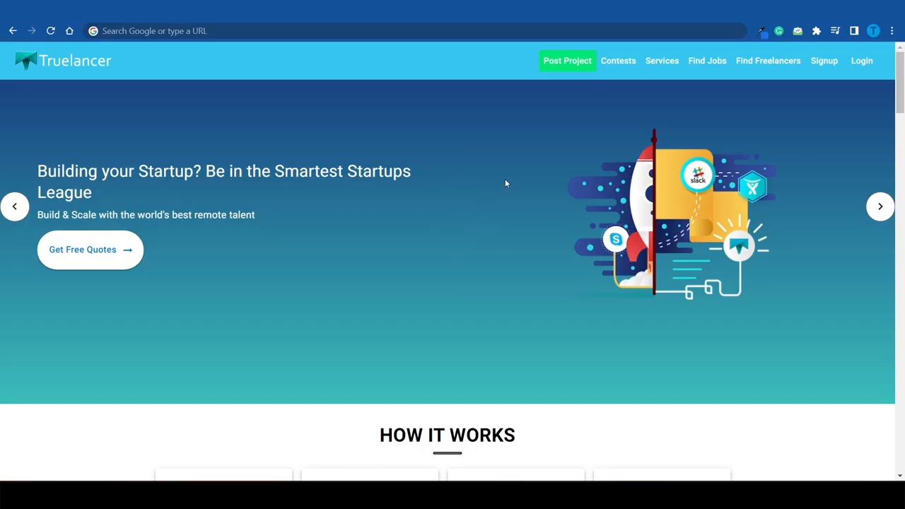
{"action": "mouse_move", "coordinate": [508, 192]}
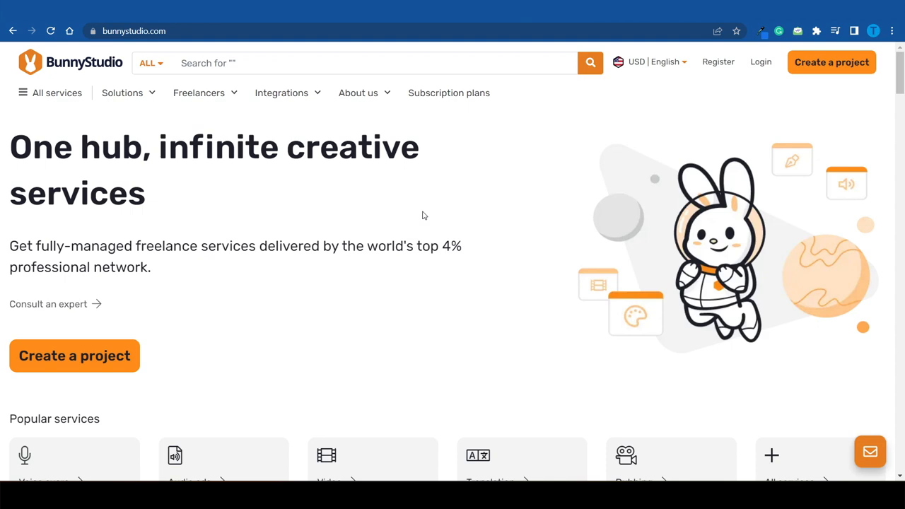
Load truelancer.com, then switch back to the Bunny Studio tab.
{"action": "type", "text": "video scri"}
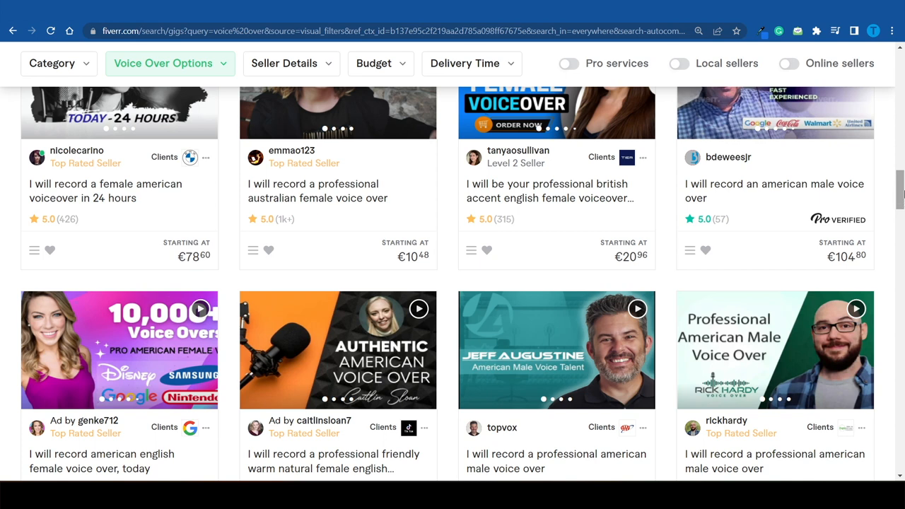
Scroll through more English gigs down to audiobook narration and IVR voice message offers.
{"action": "scroll", "scroll_direction": "down", "scroll_amount": 3}
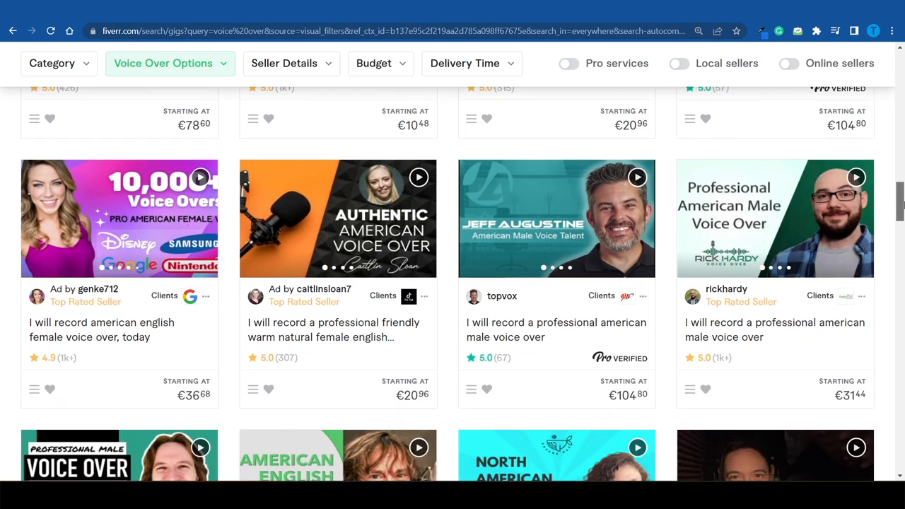
{"action": "scroll", "scroll_direction": "down", "scroll_amount": 3}
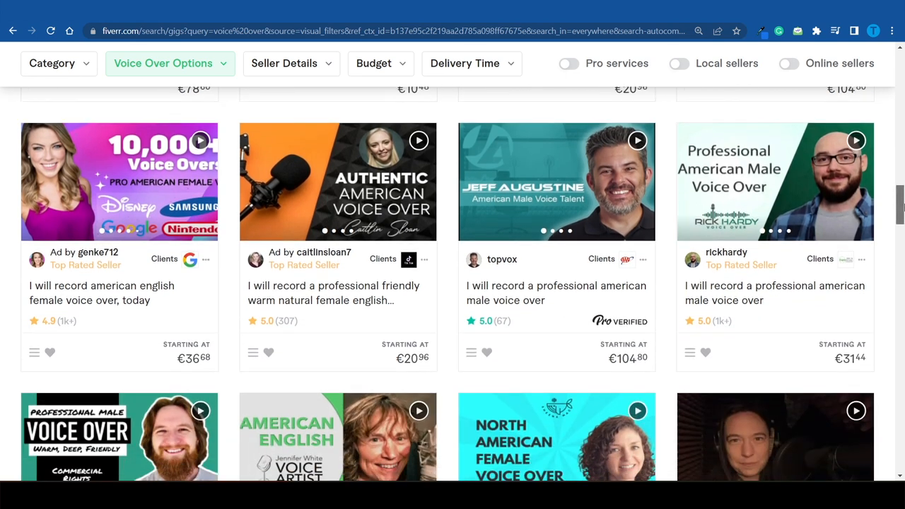
{"action": "scroll", "scroll_direction": "down", "scroll_amount": 3}
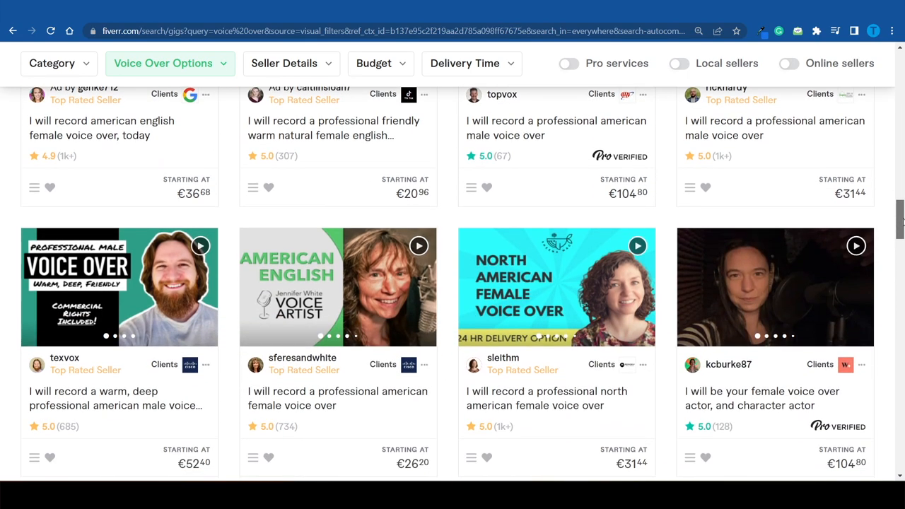
{"action": "scroll", "scroll_direction": "down", "scroll_amount": 3}
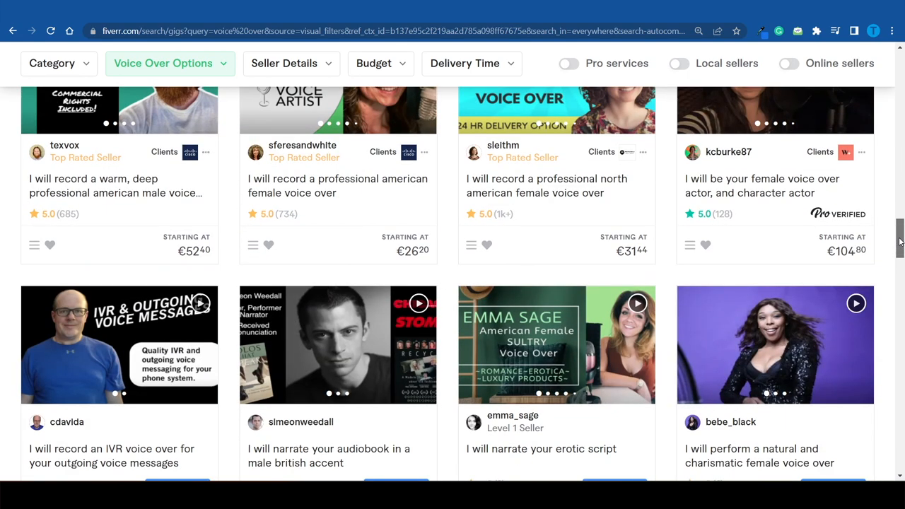
{"action": "scroll", "scroll_direction": "down", "scroll_amount": 3}
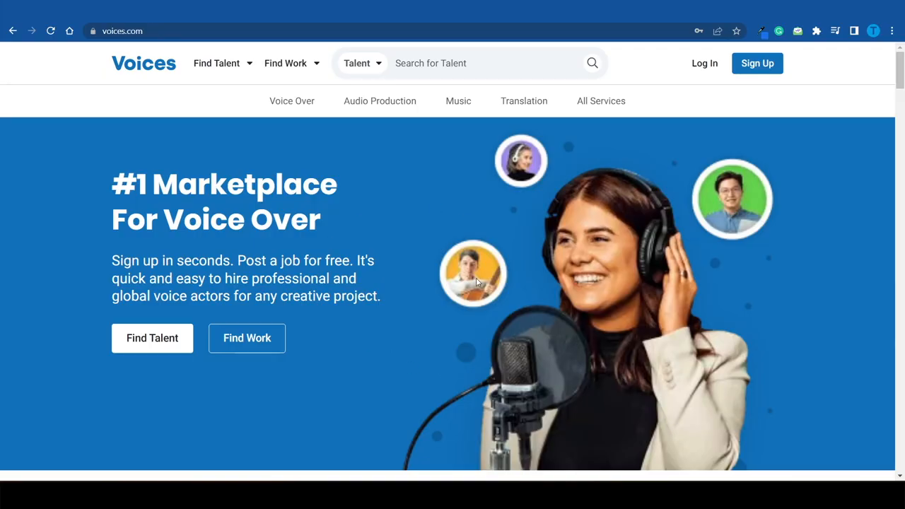
{"action": "scroll", "scroll_direction": "down", "scroll_amount": 3}
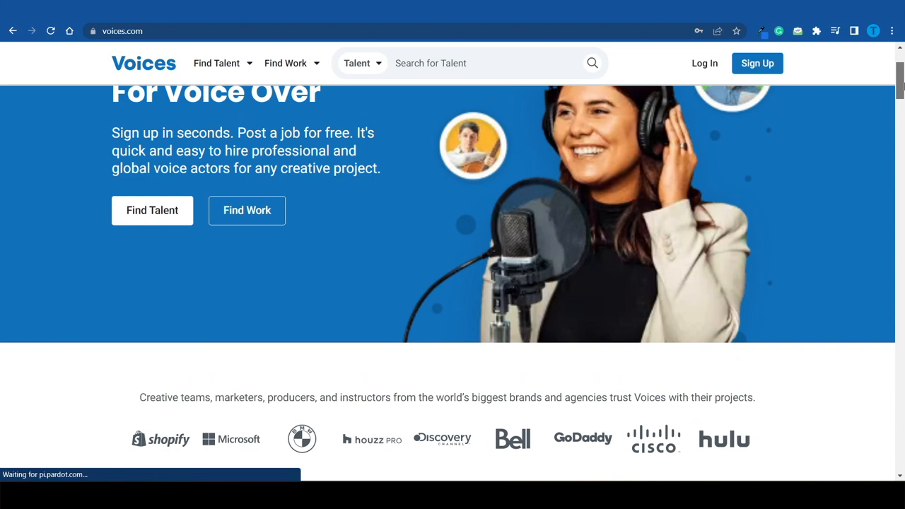
{"action": "scroll", "scroll_direction": "down", "scroll_amount": 3}
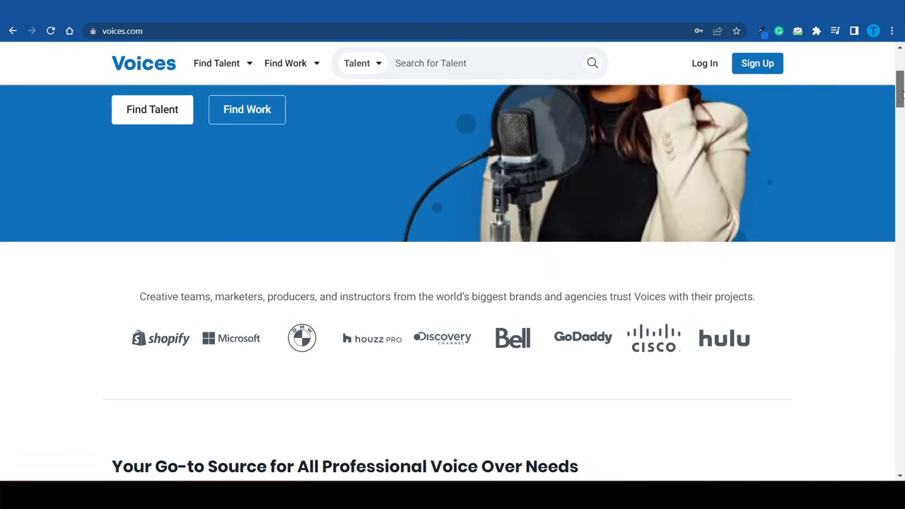
{"action": "left_click", "coordinate": [286, 63]}
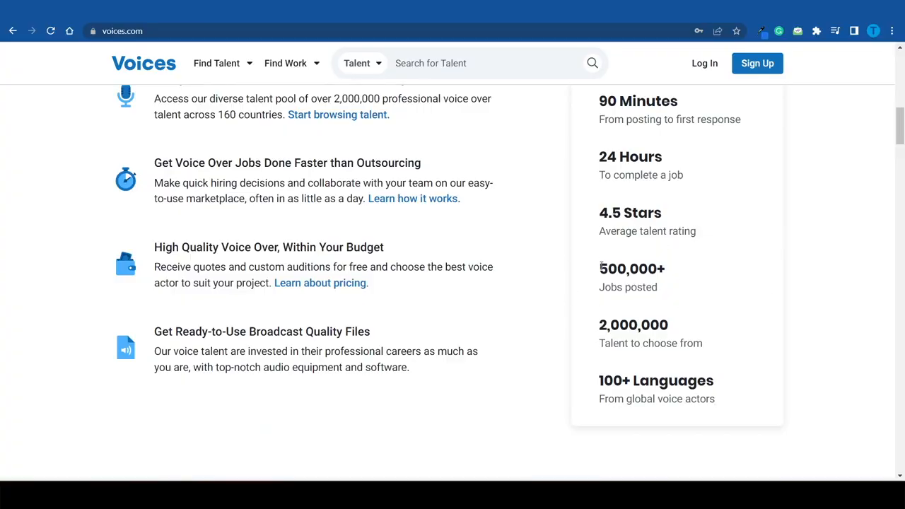
{"action": "double_click", "coordinate": [613, 269]}
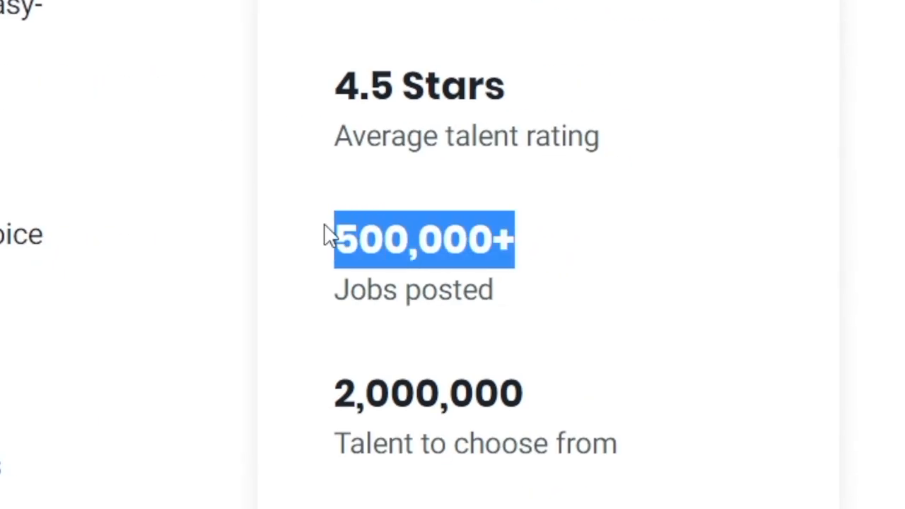
{"action": "mouse_move", "coordinate": [580, 195]}
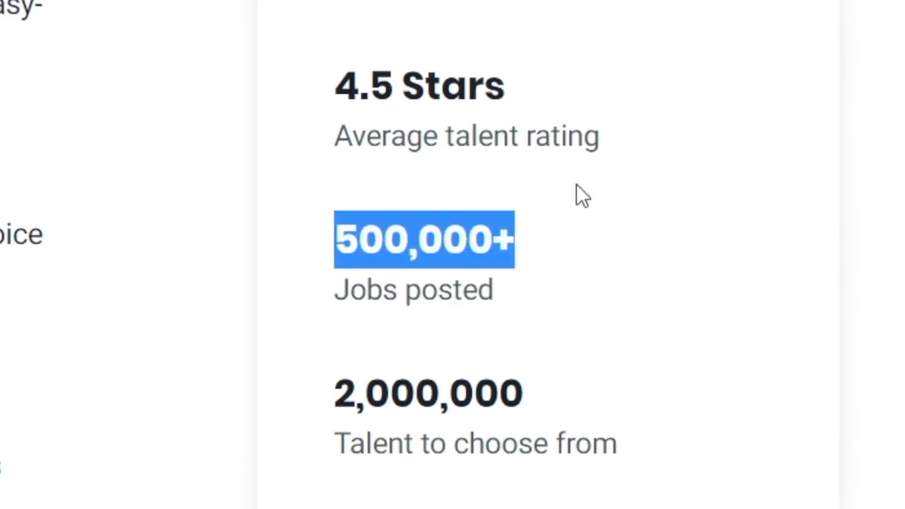
{"action": "scroll", "scroll_direction": "down", "scroll_amount": 3}
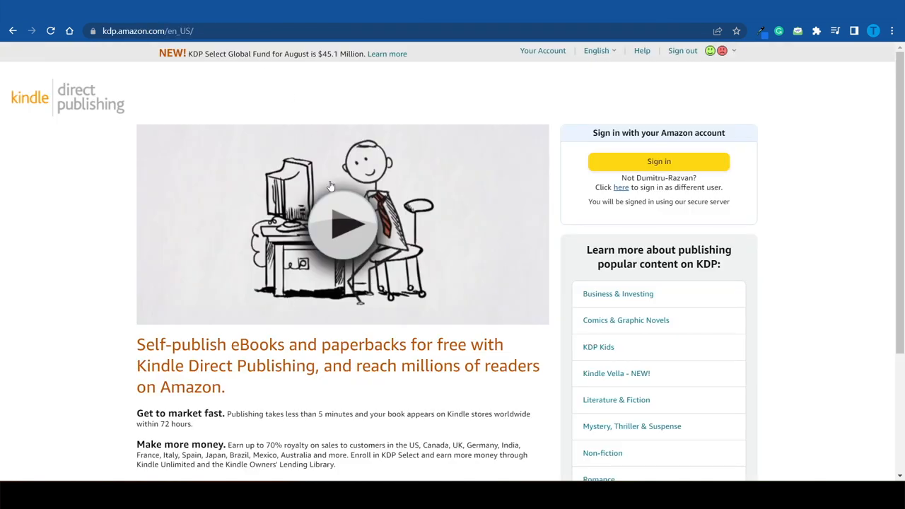
{"action": "mouse_move", "coordinate": [294, 122]}
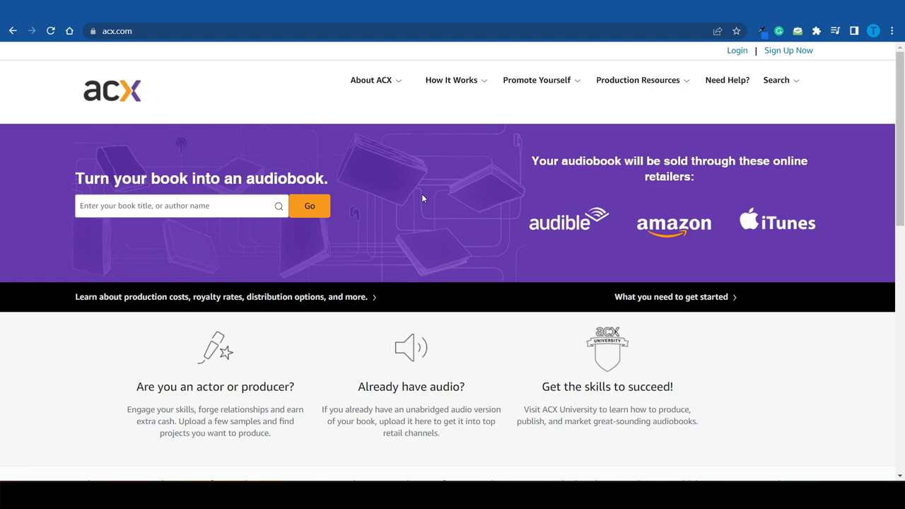
{"action": "mouse_move", "coordinate": [845, 258]}
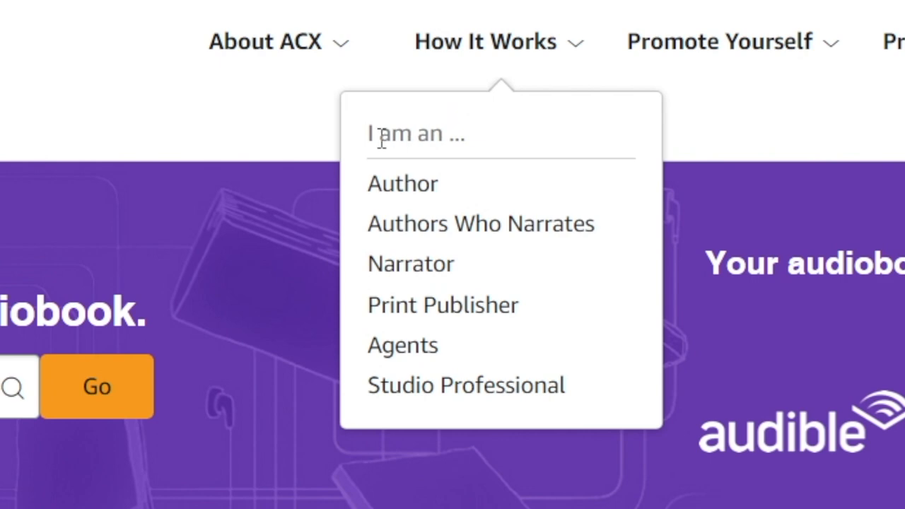
{"action": "mouse_move", "coordinate": [422, 276]}
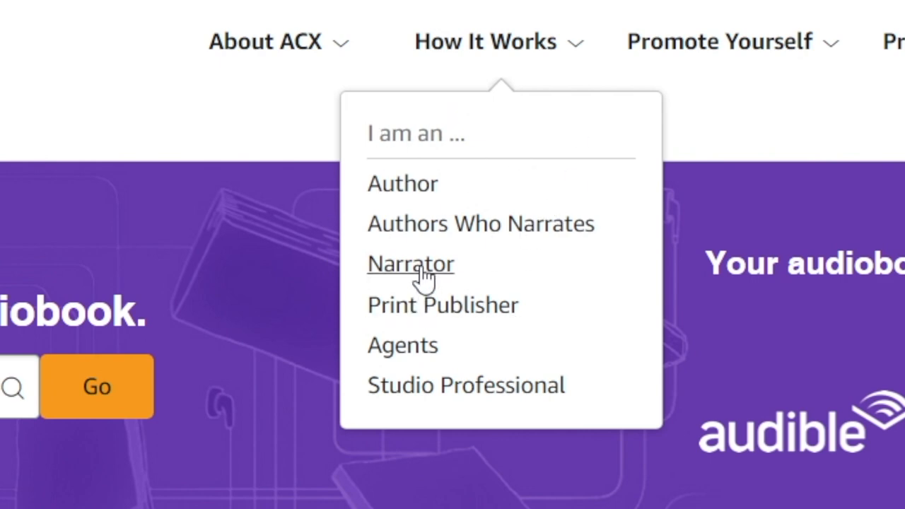
Choose Narrator under How It Works and scroll to the four 'Here's How It Works' steps.
{"action": "left_click", "coordinate": [410, 264]}
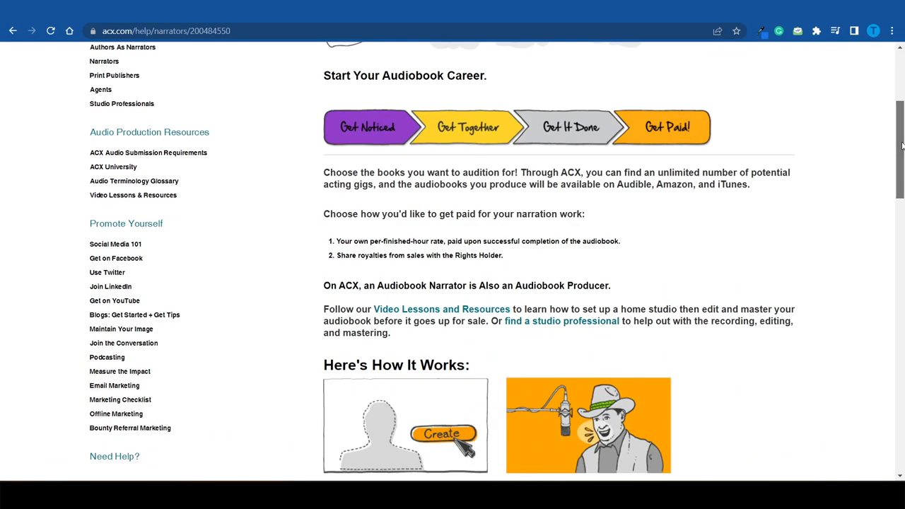
{"action": "scroll", "scroll_direction": "down", "scroll_amount": 3}
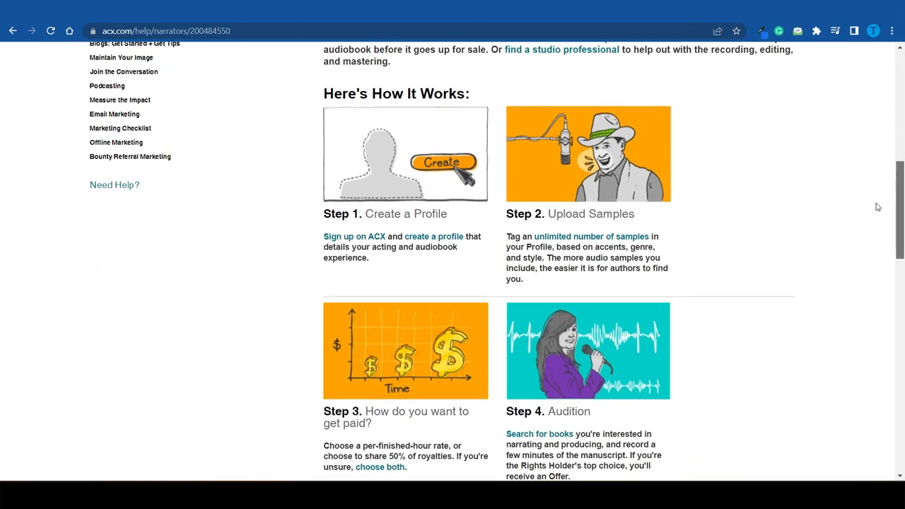
{"action": "scroll", "scroll_direction": "down", "scroll_amount": 3}
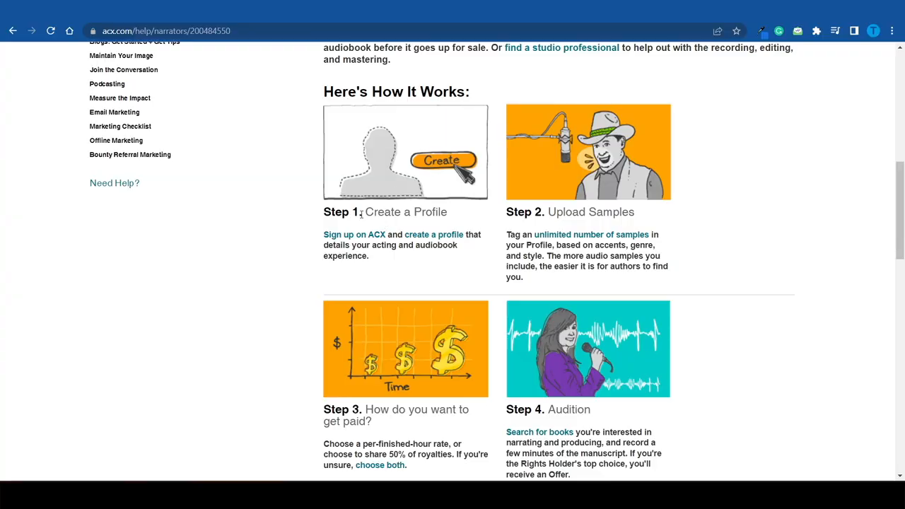
{"action": "mouse_move", "coordinate": [366, 212]}
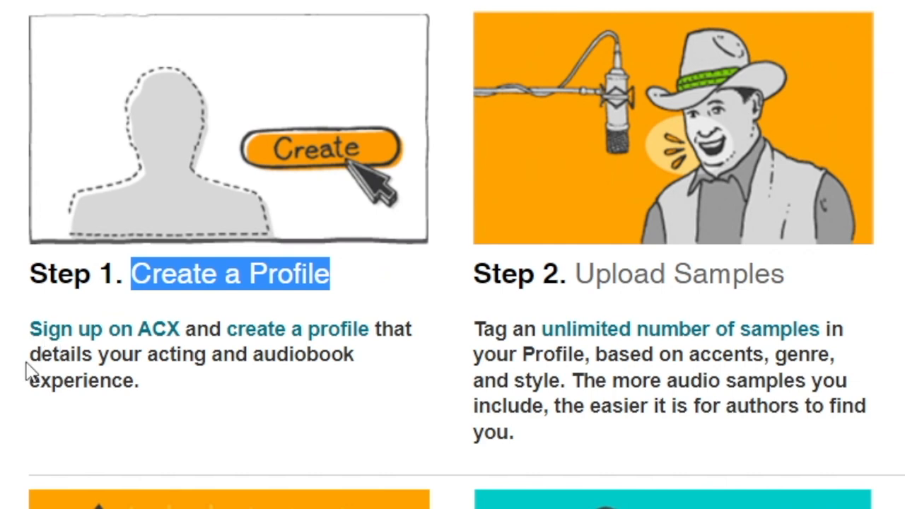
{"action": "mouse_move", "coordinate": [206, 356]}
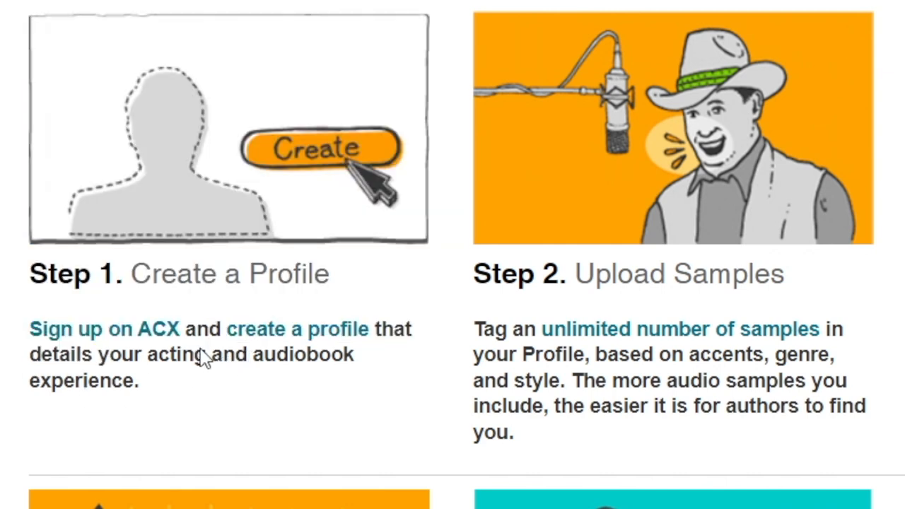
{"action": "mouse_move", "coordinate": [189, 385]}
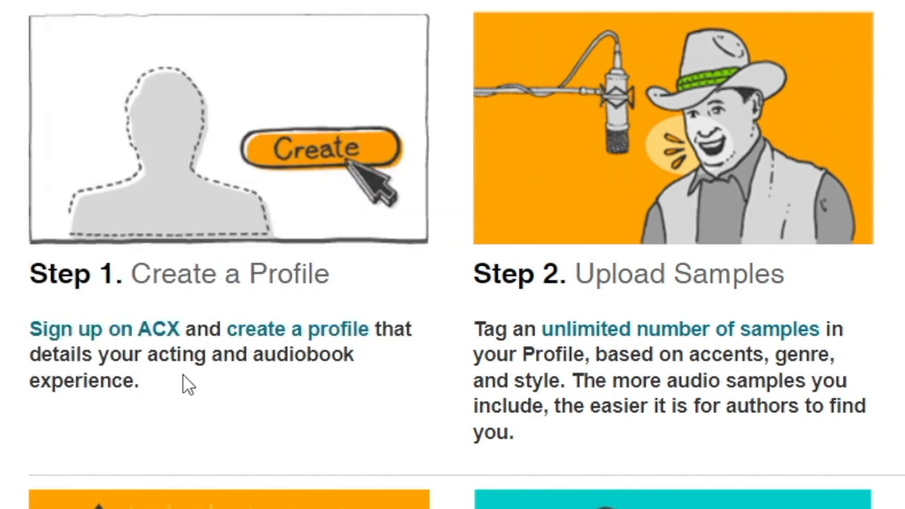
{"action": "mouse_move", "coordinate": [898, 347]}
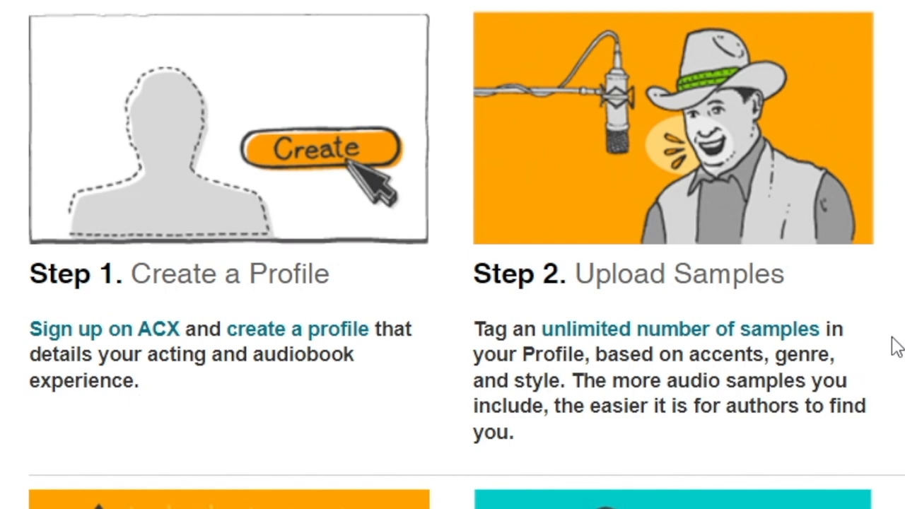
{"action": "scroll", "scroll_direction": "down", "scroll_amount": 3}
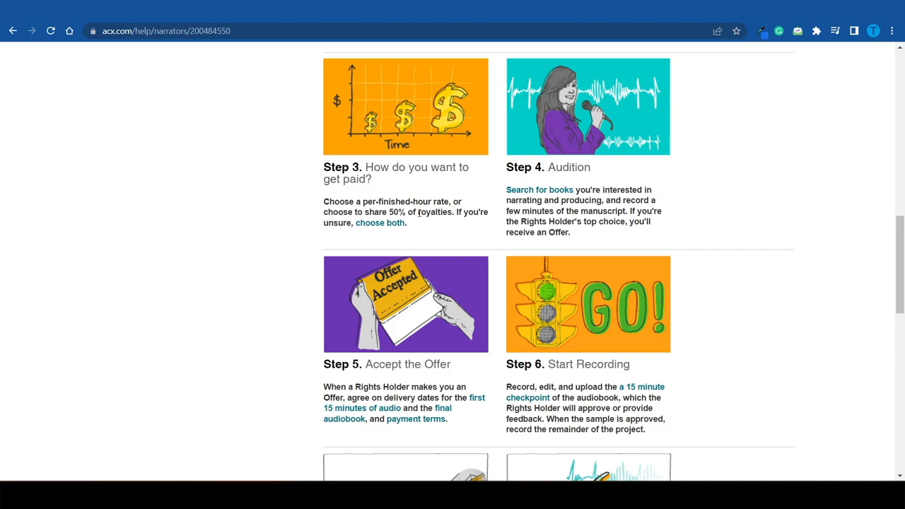
{"action": "mouse_move", "coordinate": [407, 233]}
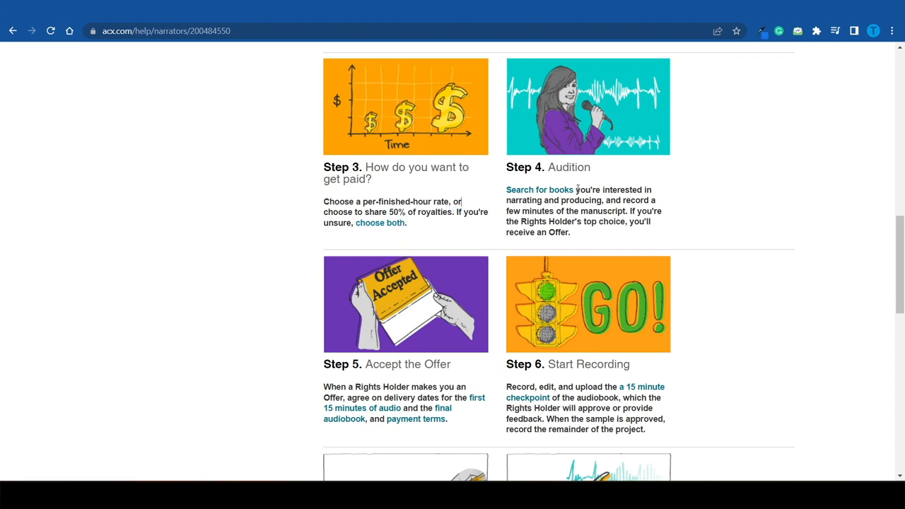
{"action": "scroll", "scroll_direction": "down", "scroll_amount": 3}
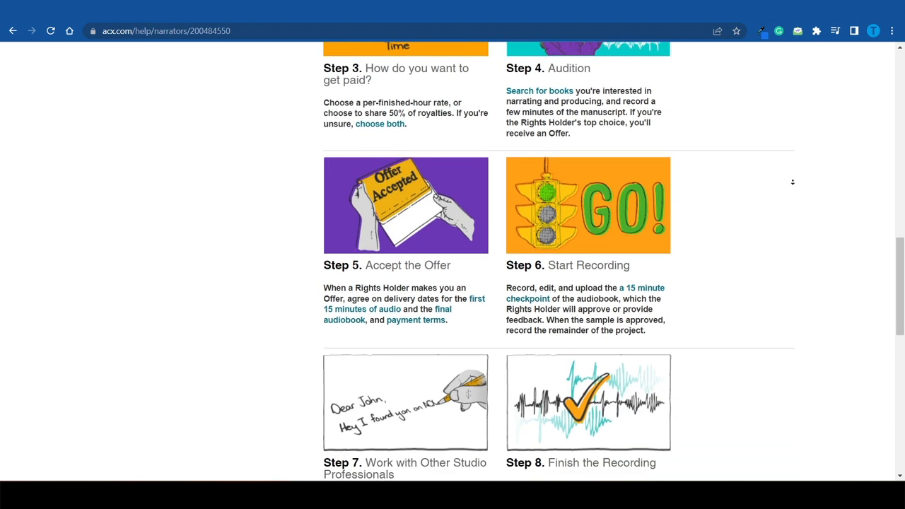
{"action": "scroll", "scroll_direction": "down", "scroll_amount": 3}
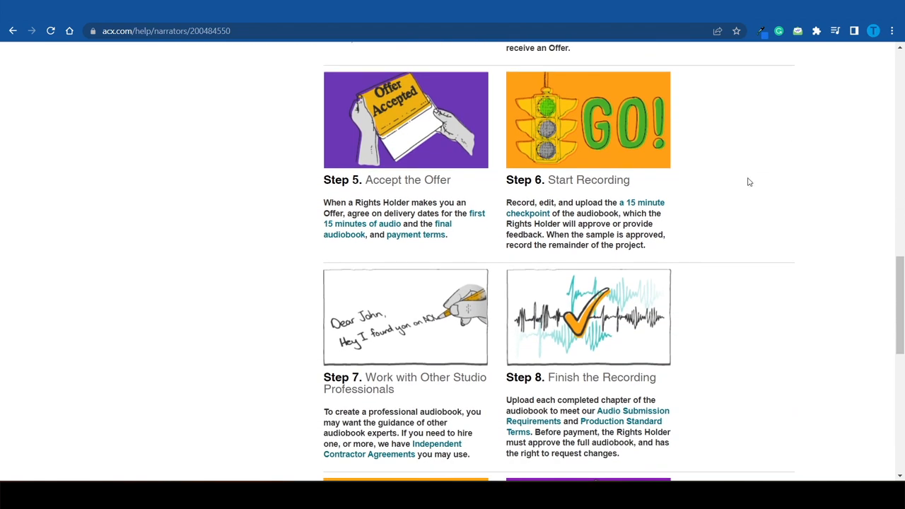
{"action": "scroll", "scroll_direction": "down", "scroll_amount": 3}
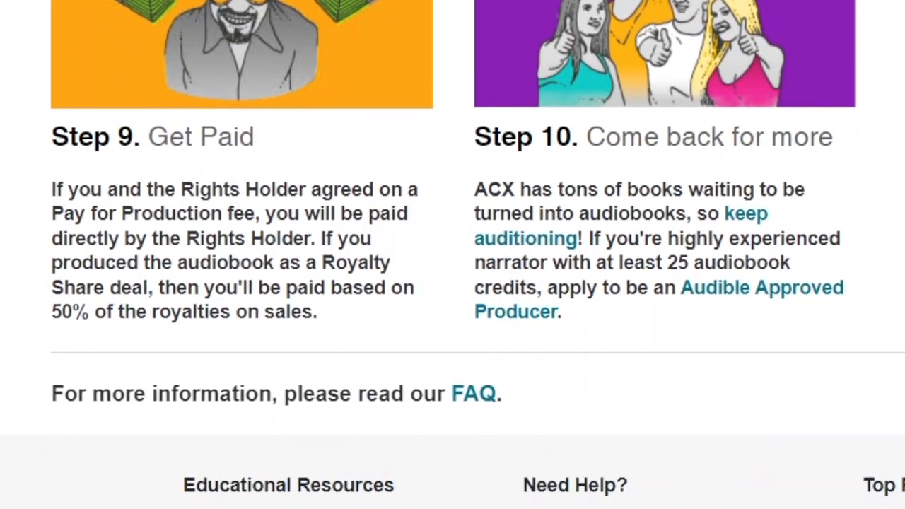
{"action": "scroll", "scroll_direction": "down", "scroll_amount": 3}
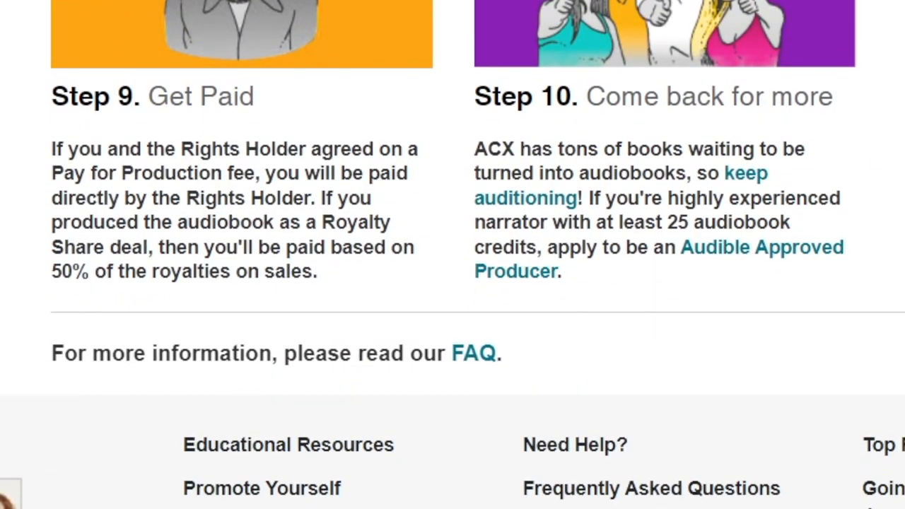
{"action": "scroll", "scroll_direction": "up", "scroll_amount": 3}
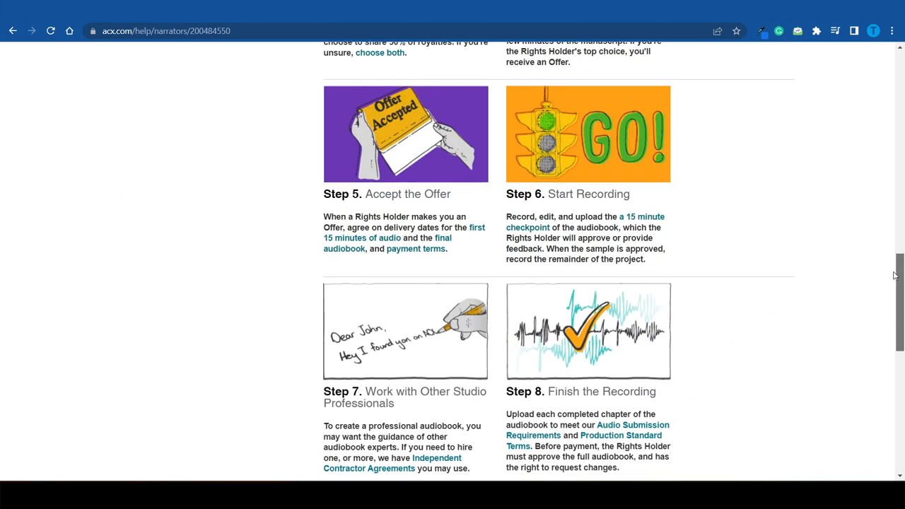
{"action": "scroll", "scroll_direction": "up", "scroll_amount": 3}
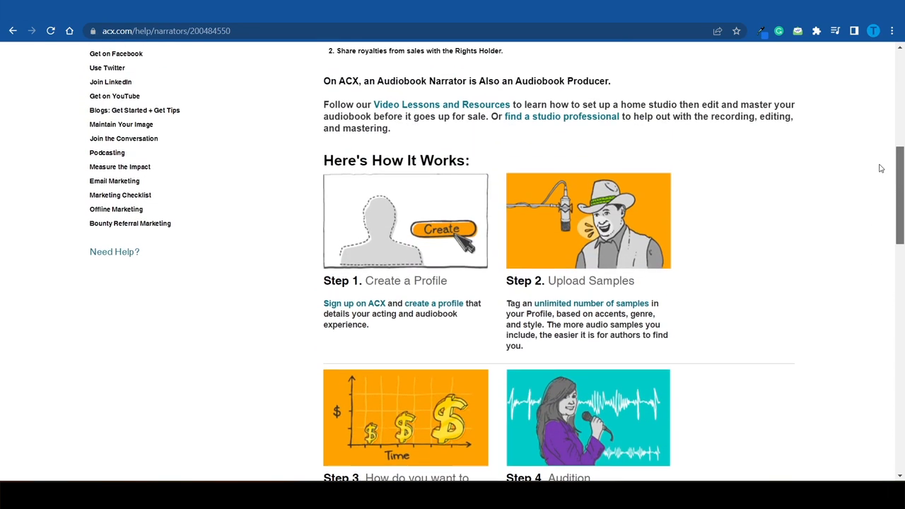
{"action": "scroll", "scroll_direction": "up", "scroll_amount": 3}
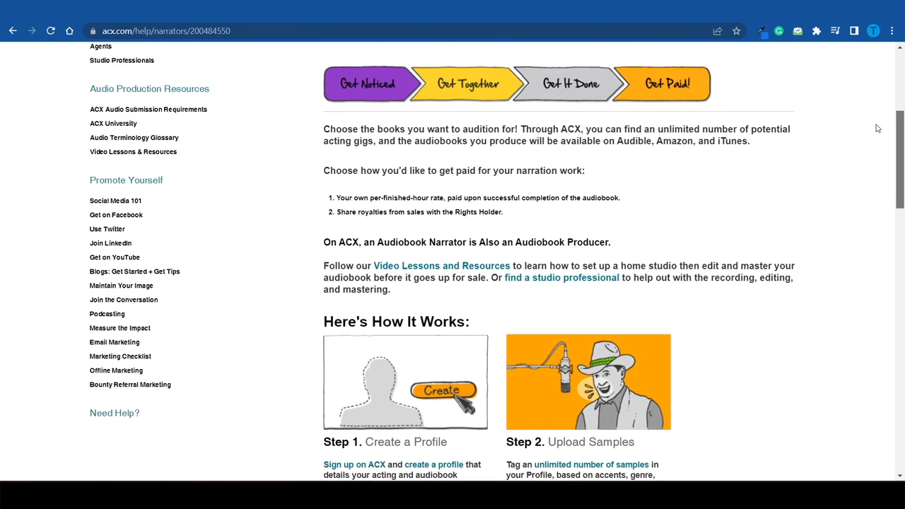
{"action": "scroll", "scroll_direction": "down", "scroll_amount": 3}
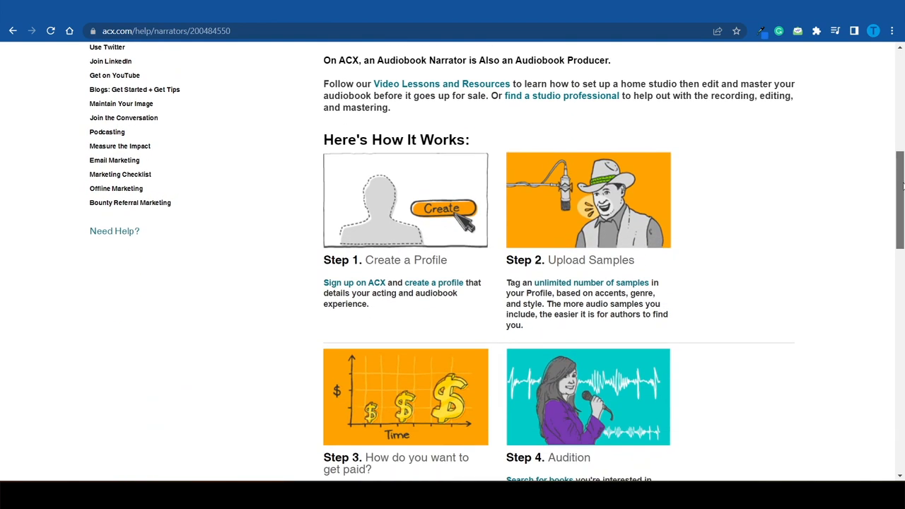
{"action": "scroll", "scroll_direction": "down", "scroll_amount": 3}
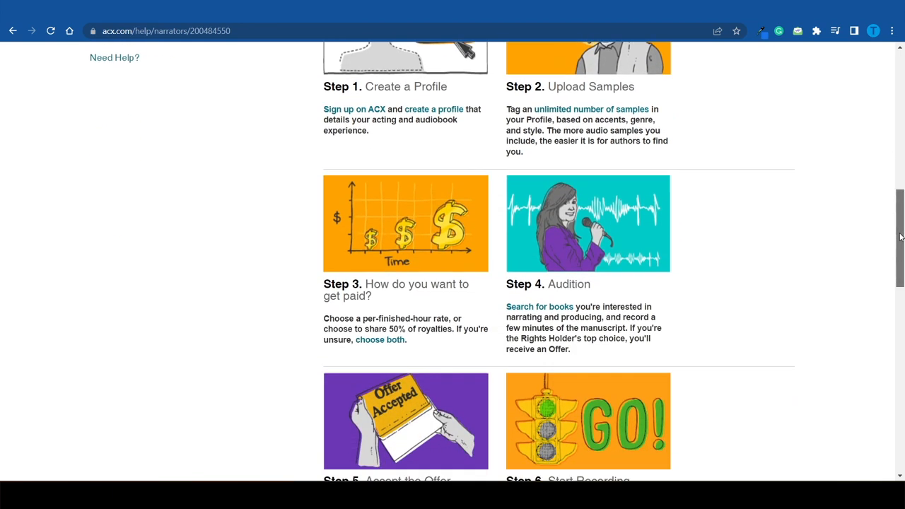
{"action": "scroll", "scroll_direction": "down", "scroll_amount": 3}
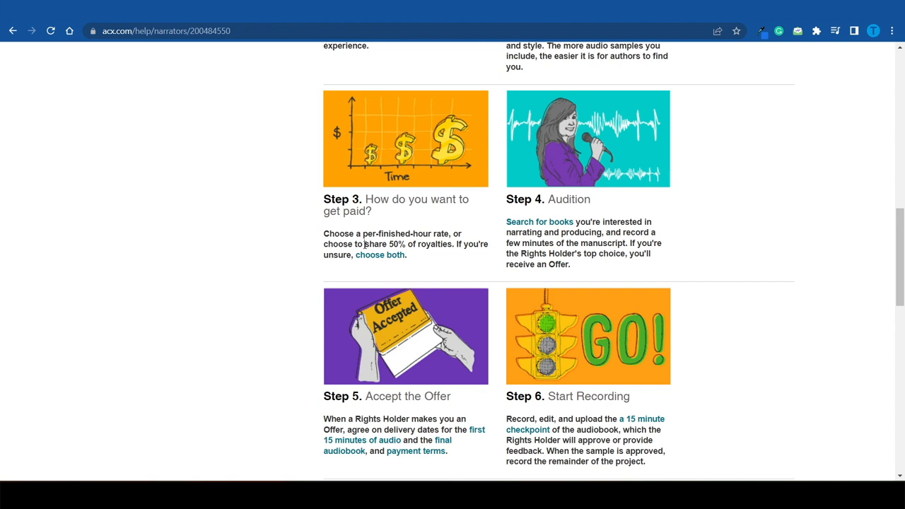
{"action": "double_click", "coordinate": [383, 243]}
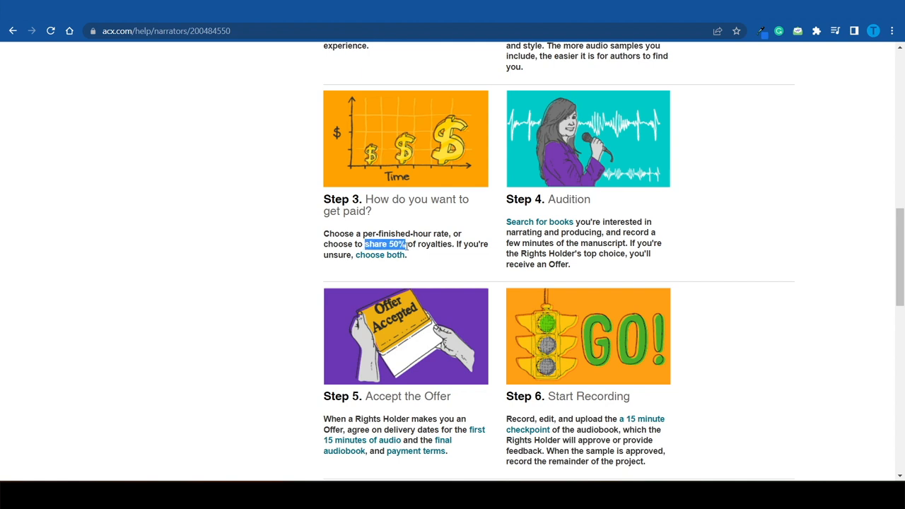